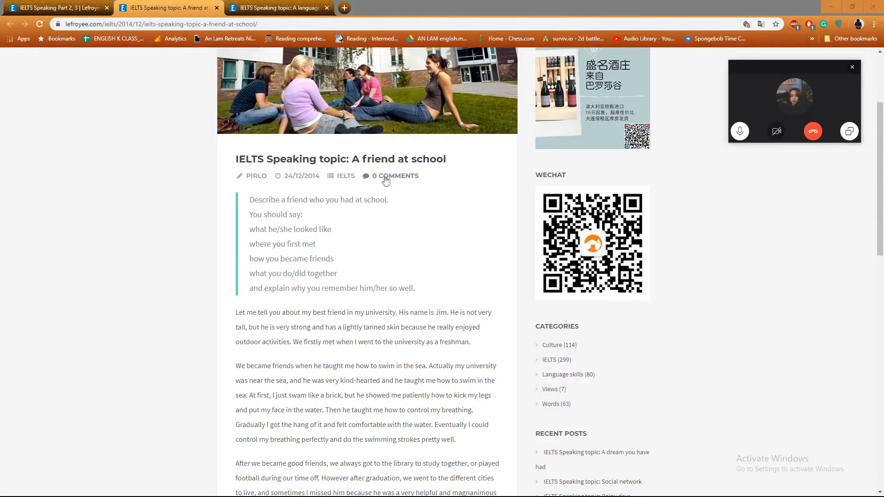
{"action": "mouse_move", "coordinate": [166, 211]}
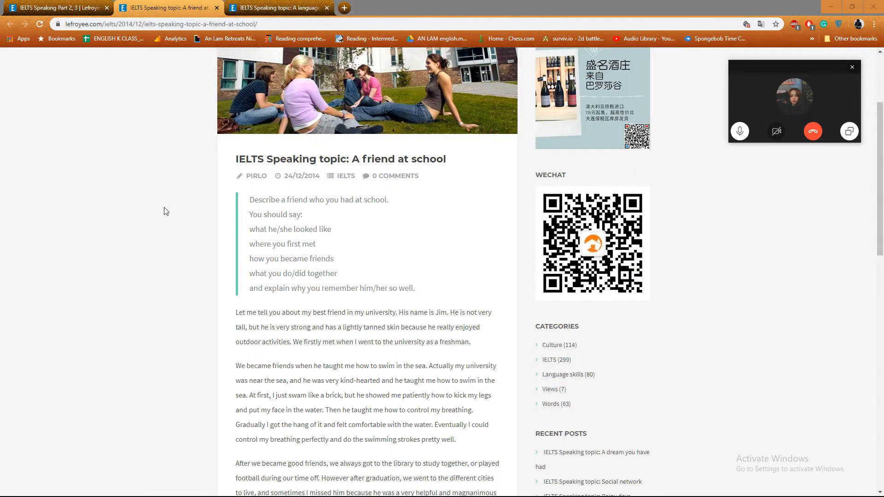
{"action": "mouse_move", "coordinate": [147, 211]}
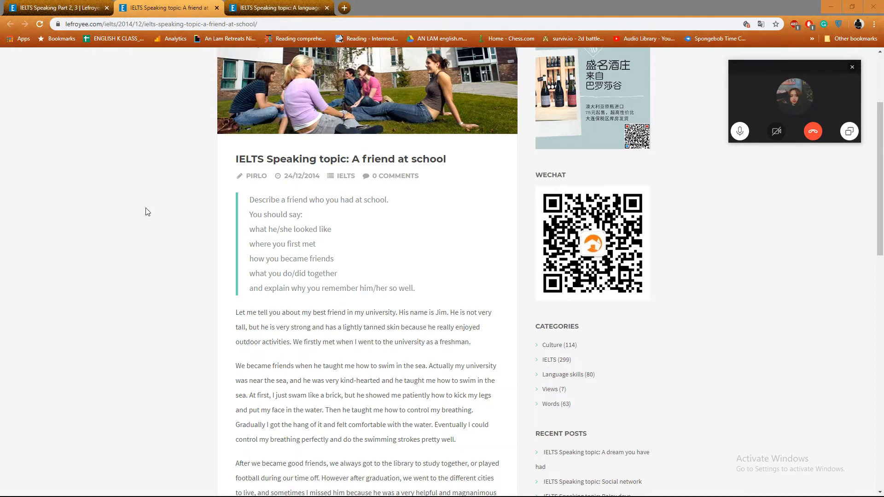
{"action": "mouse_move", "coordinate": [139, 184]}
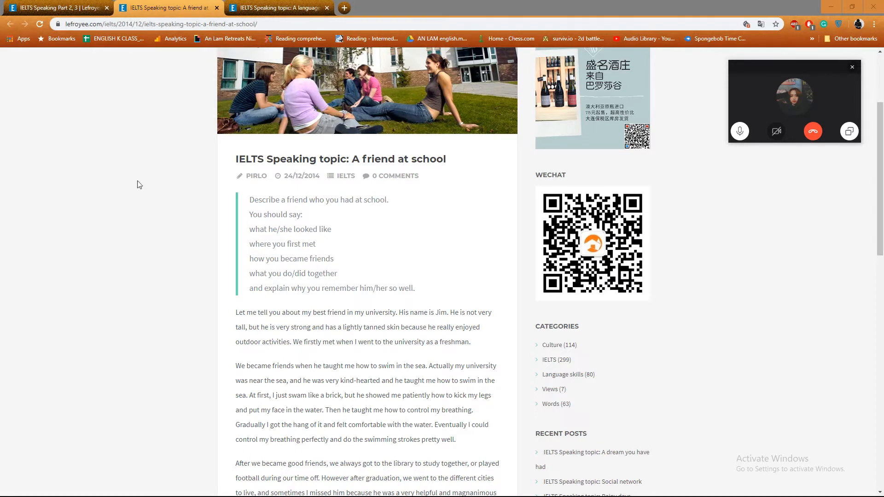
{"action": "mouse_move", "coordinate": [397, 155]}
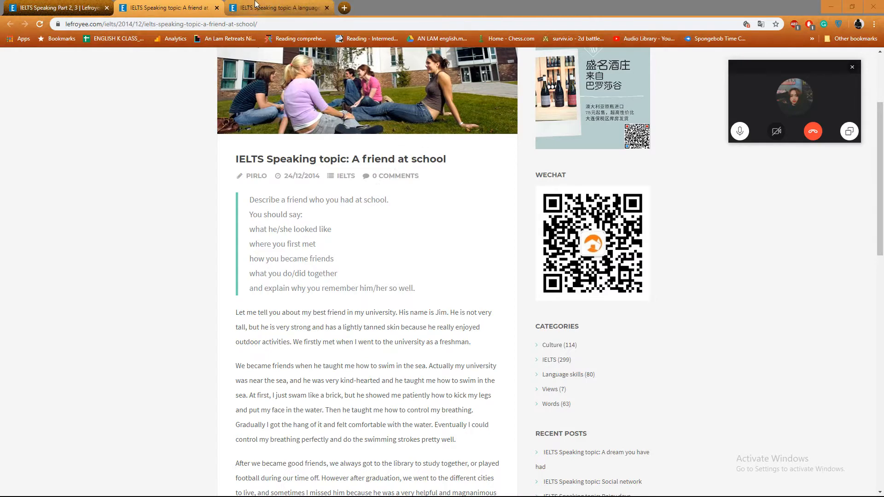
- Glance at the language-learning topic tab, then return to the 'A friend at school' article
{"action": "left_click", "coordinate": [278, 7]}
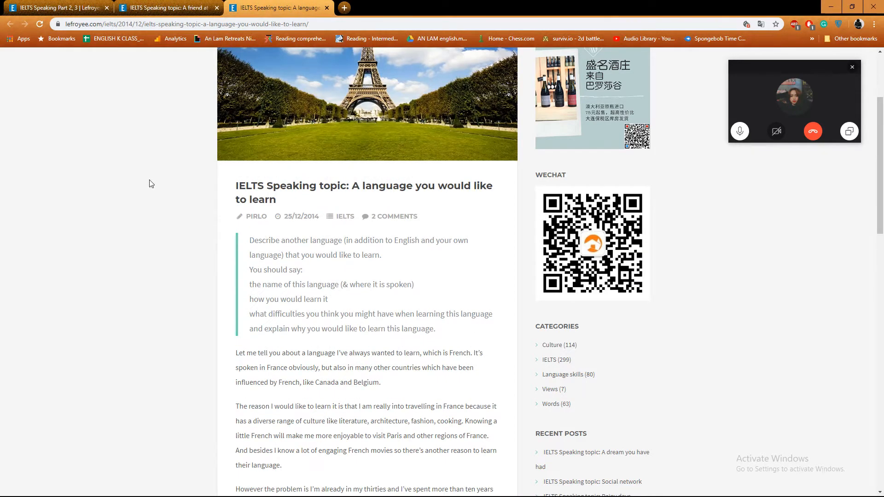
{"action": "mouse_move", "coordinate": [167, 7]}
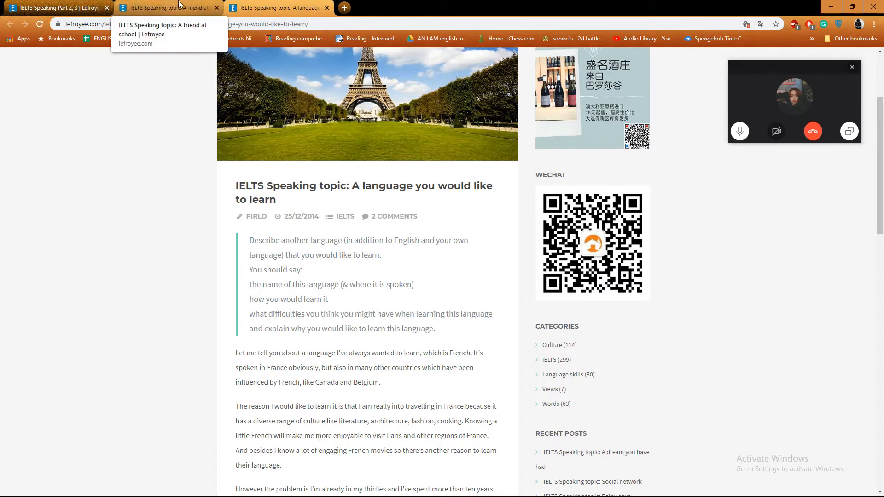
{"action": "left_click", "coordinate": [167, 8]}
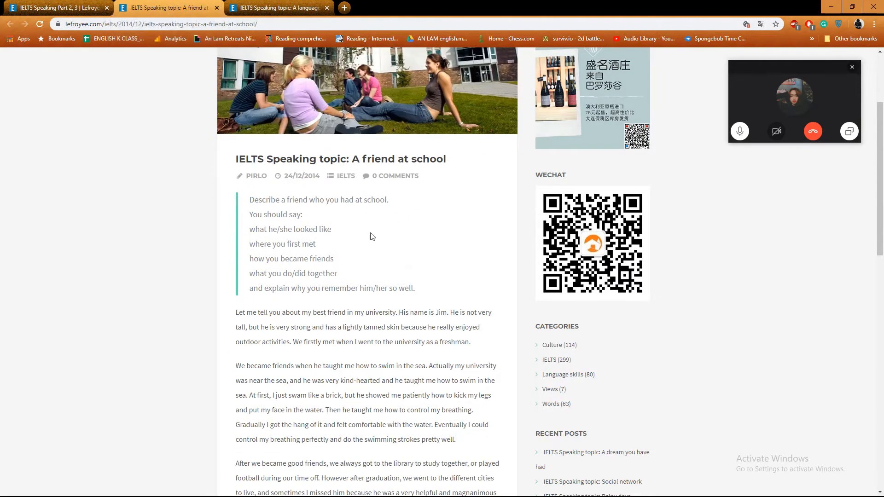
{"action": "mouse_move", "coordinate": [400, 238]}
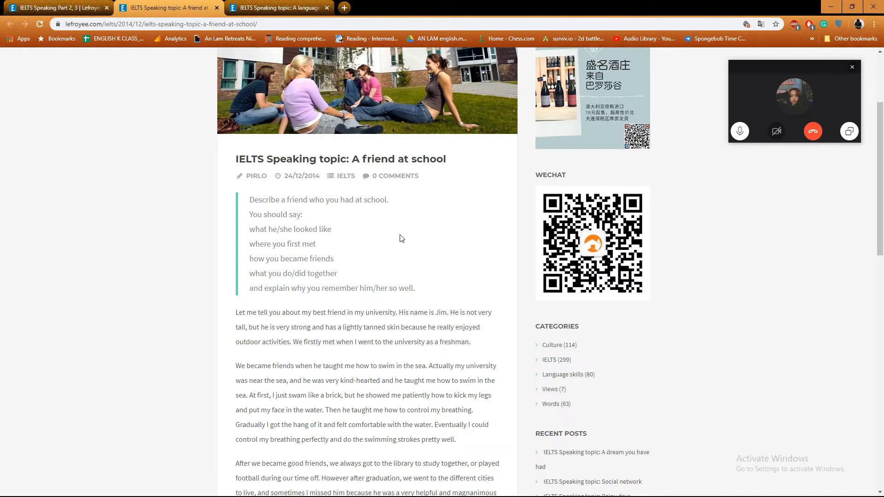
{"action": "mouse_move", "coordinate": [352, 227]}
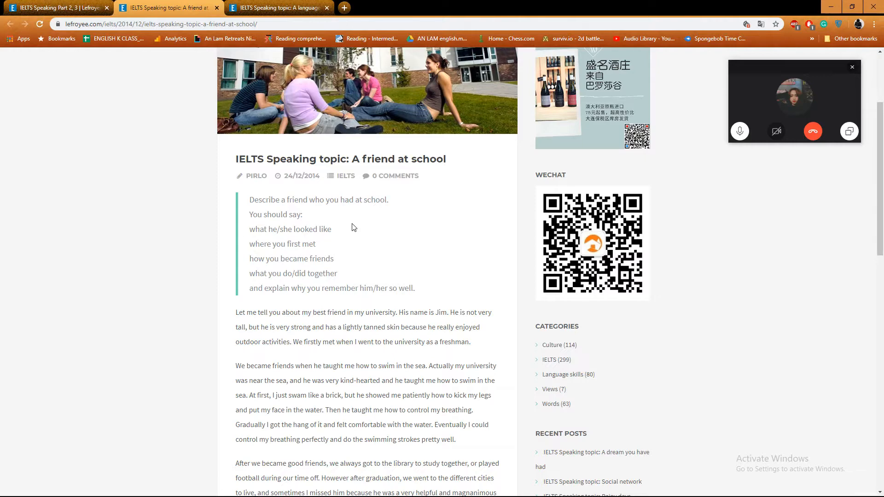
{"action": "mouse_move", "coordinate": [360, 226]}
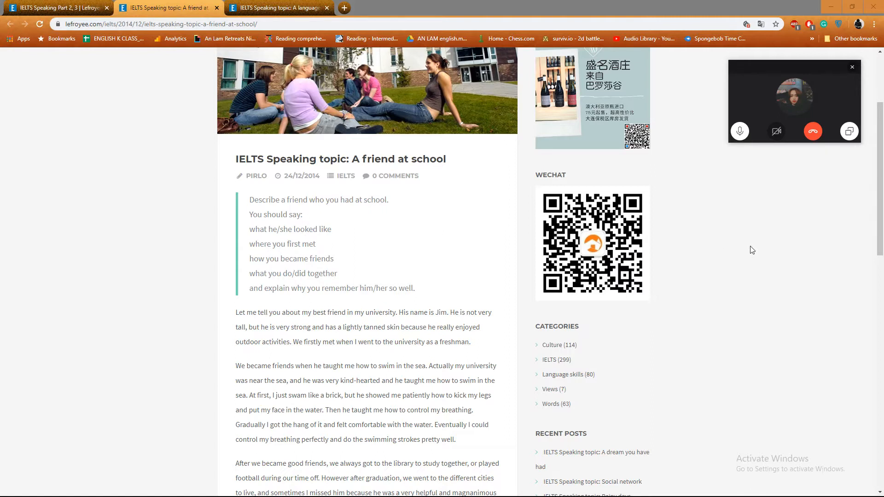
{"action": "mouse_move", "coordinate": [682, 201]}
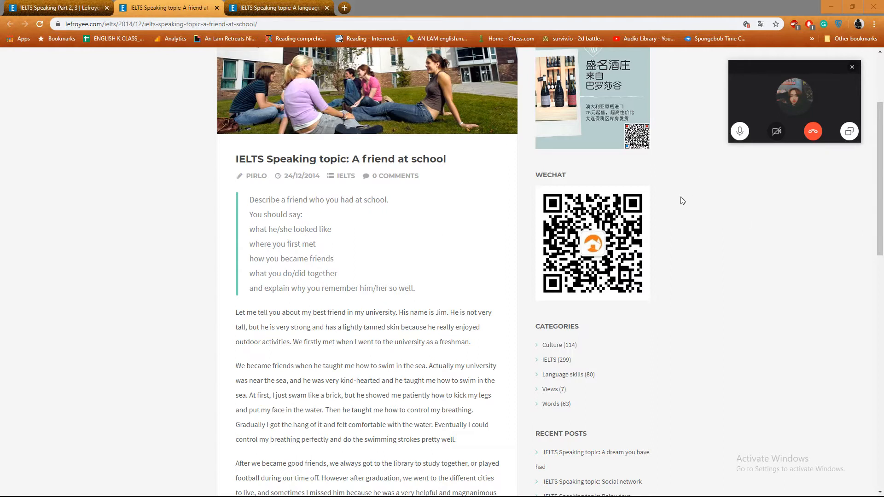
{"action": "mouse_move", "coordinate": [618, 491]}
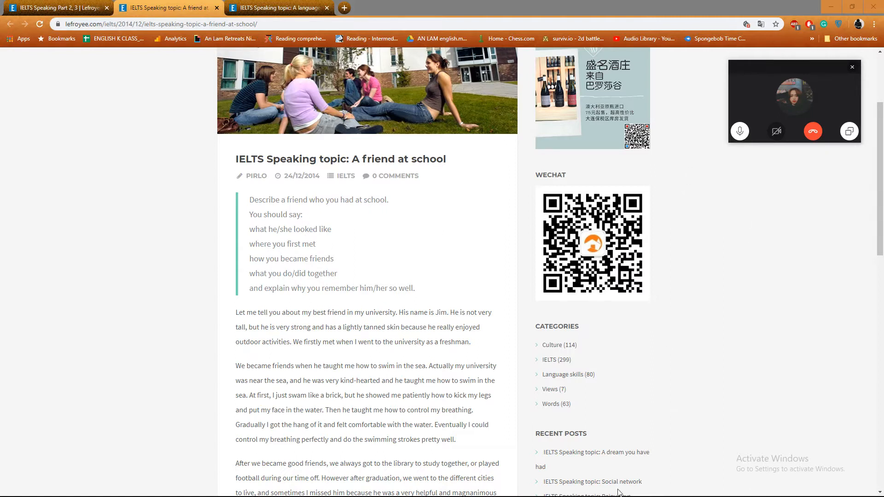
{"action": "mouse_move", "coordinate": [740, 166]}
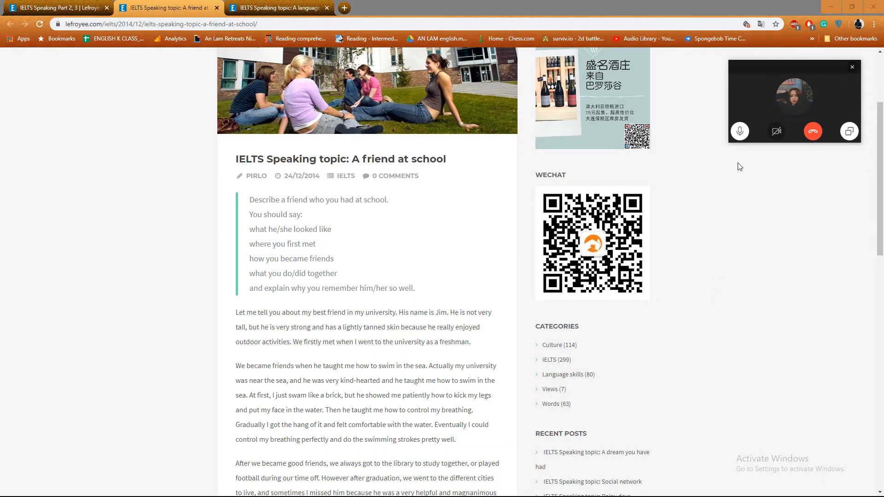
{"action": "mouse_move", "coordinate": [808, 84]}
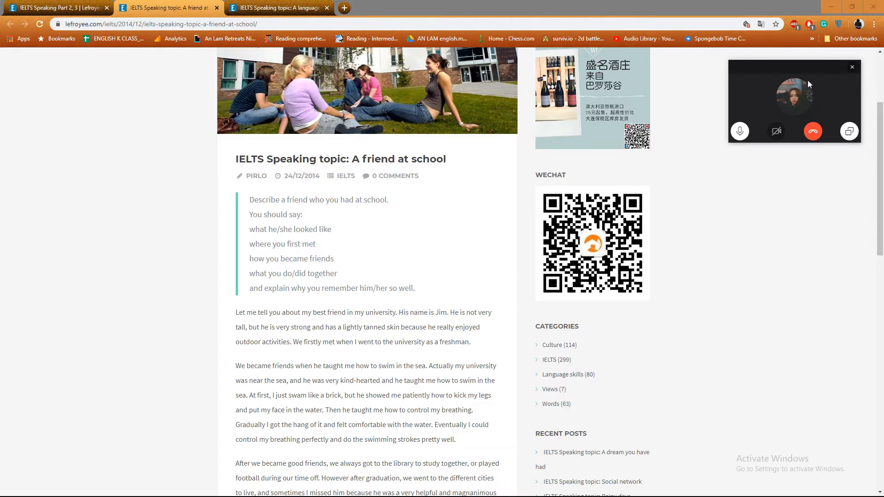
{"action": "mouse_move", "coordinate": [801, 70]}
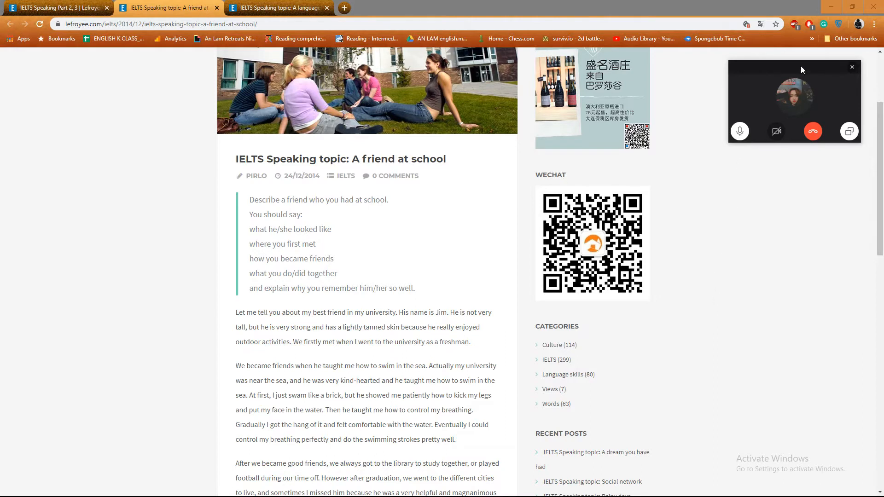
{"action": "left_click", "coordinate": [852, 68]}
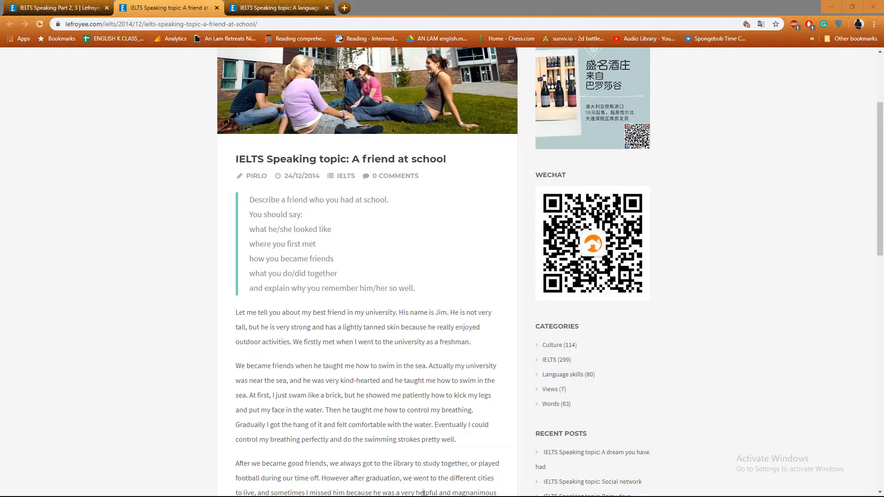
{"action": "mouse_move", "coordinate": [523, 379]}
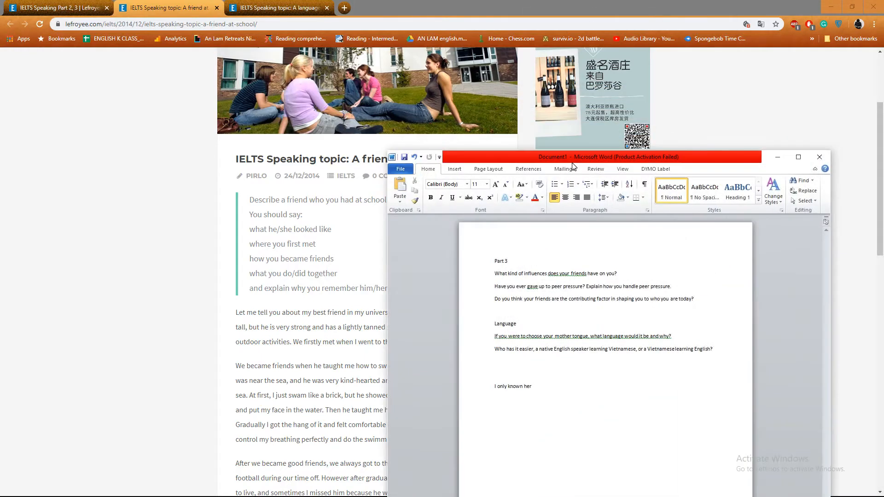
- Move the Word notes window higher up the screen
{"action": "left_click_drag", "start_coordinate": [552, 156], "coordinate": [572, 88]}
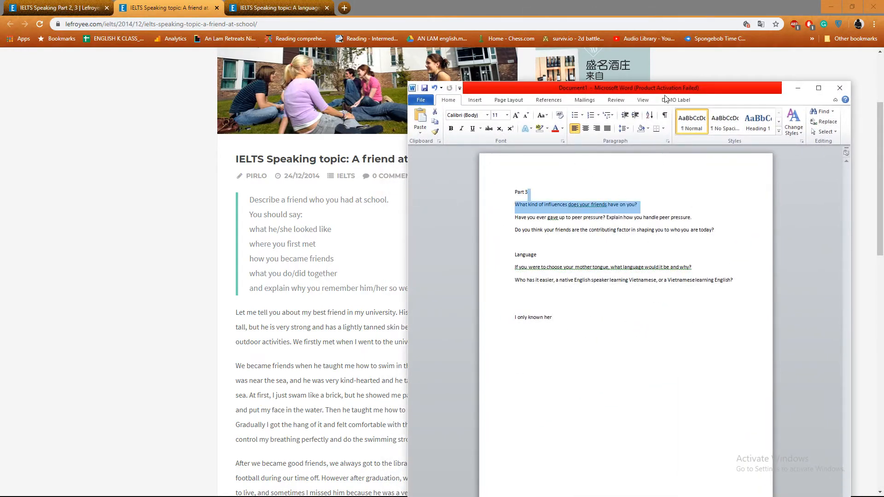
{"action": "mouse_move", "coordinate": [667, 94]}
{"action": "type", "text": "Kind of energy that helping me"}
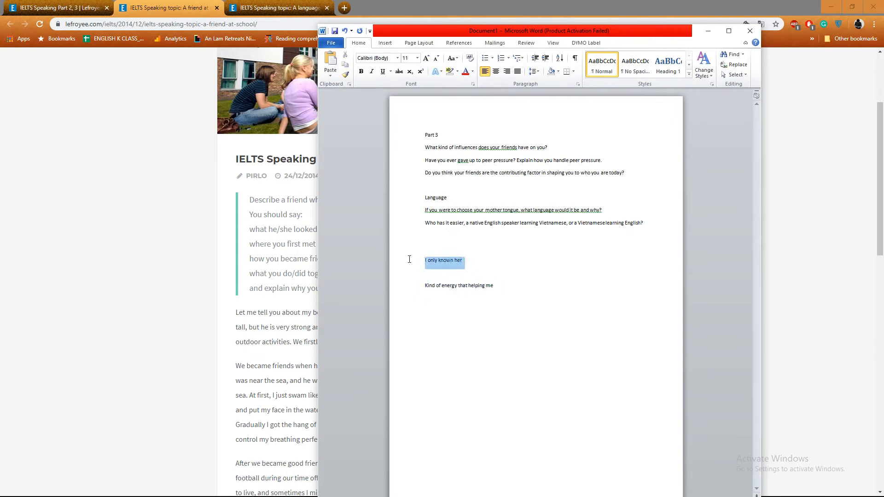
{"action": "mouse_move", "coordinate": [447, 266]}
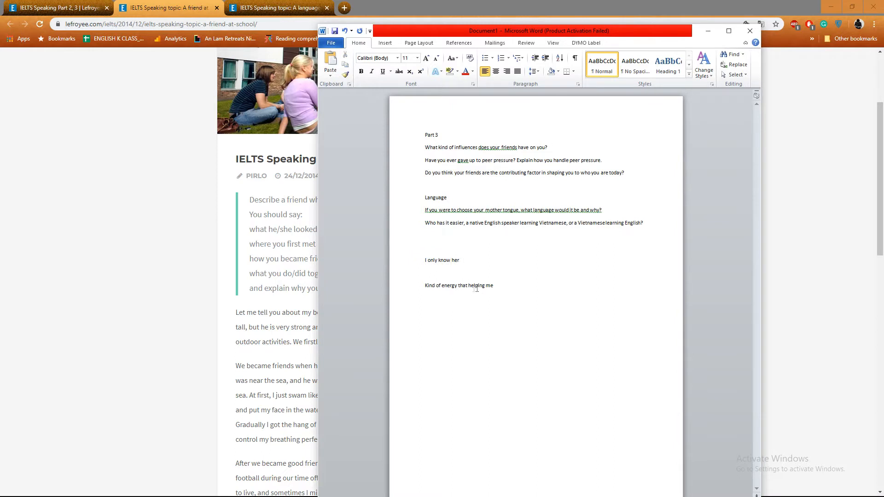
{"action": "mouse_move", "coordinate": [470, 286]}
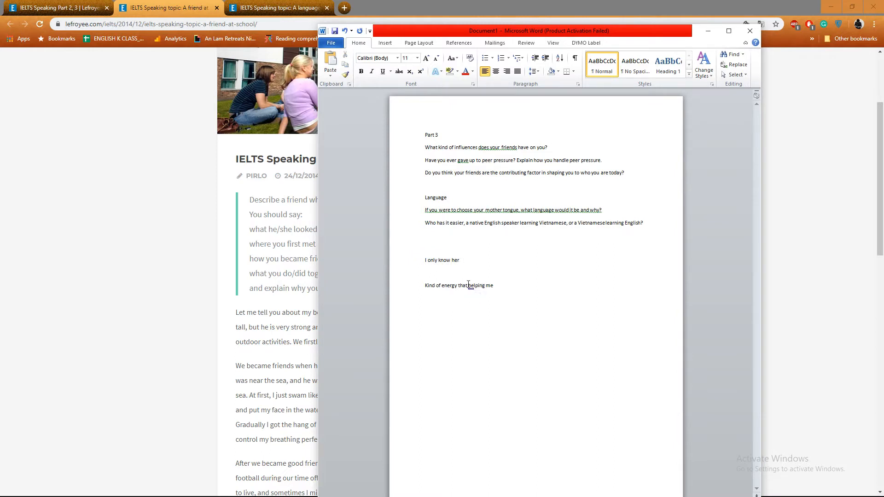
- Insert an apostrophe after 'that' in the energy note and select a word
{"action": "type", "text": "'"}
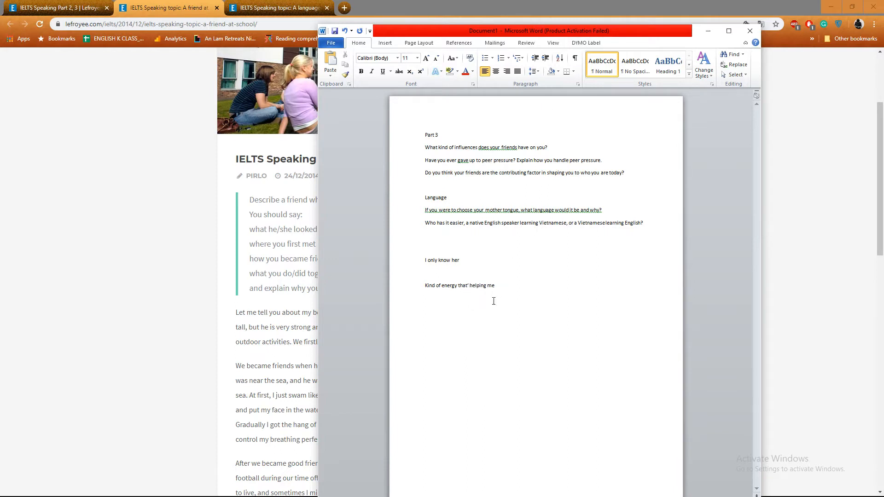
{"action": "double_click", "coordinate": [476, 285]}
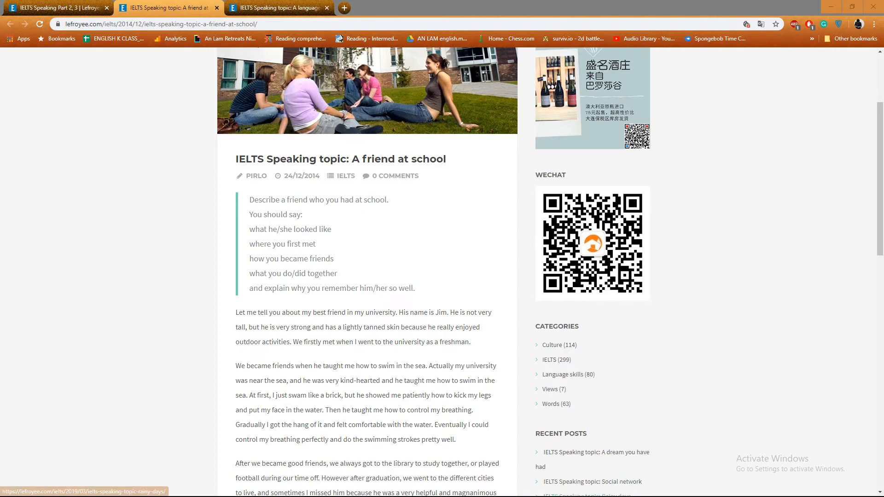
{"action": "mouse_move", "coordinate": [702, 323]}
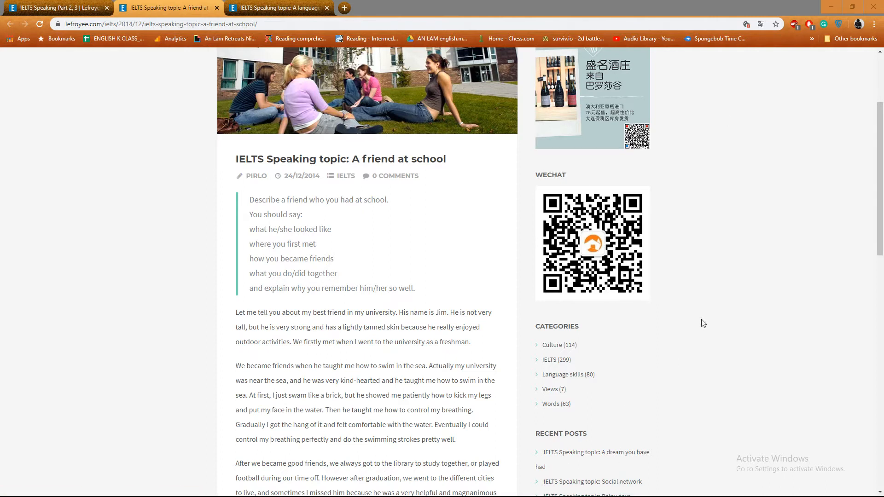
{"action": "mouse_move", "coordinate": [716, 343]}
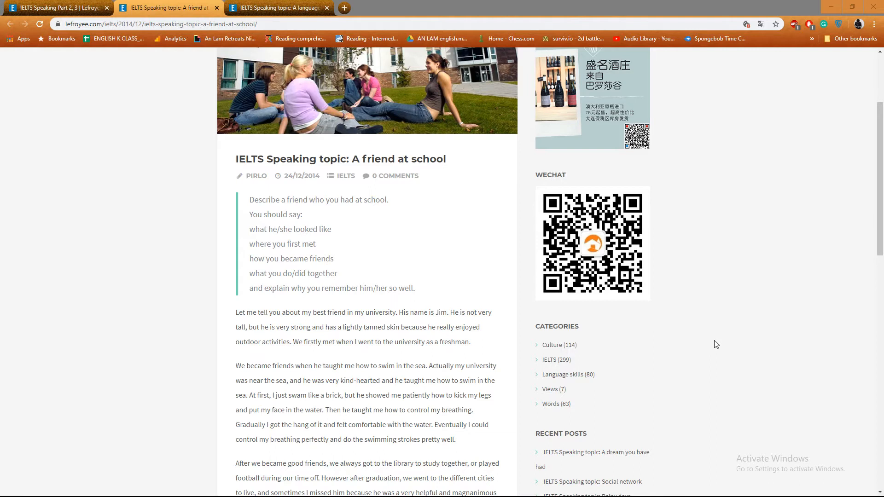
{"action": "mouse_move", "coordinate": [660, 342]}
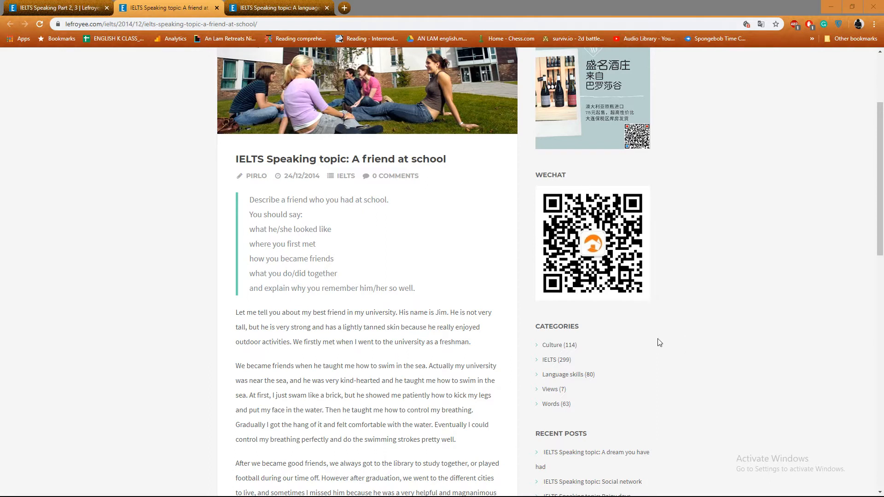
{"action": "mouse_move", "coordinate": [668, 320]}
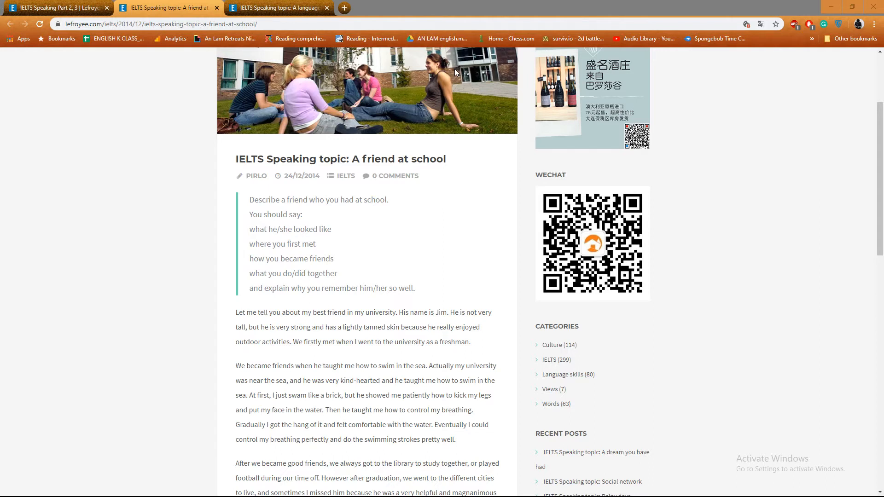
{"action": "mouse_move", "coordinate": [414, 82]}
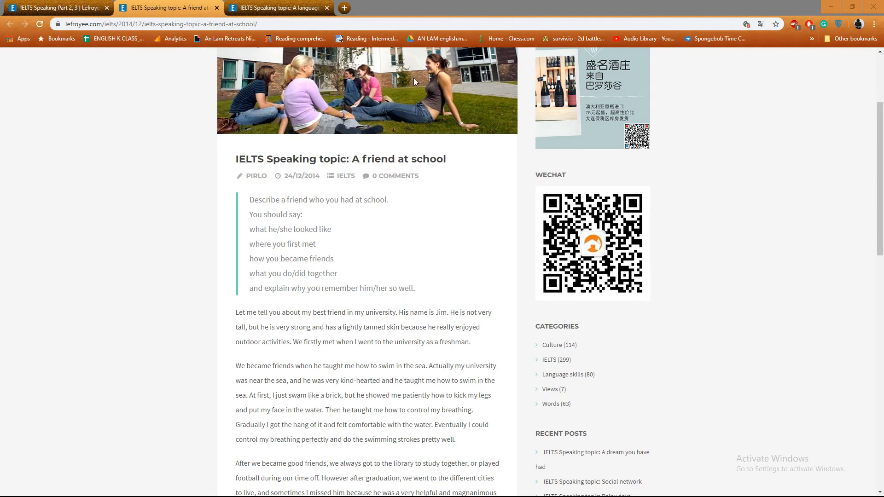
{"action": "mouse_move", "coordinate": [96, 190]}
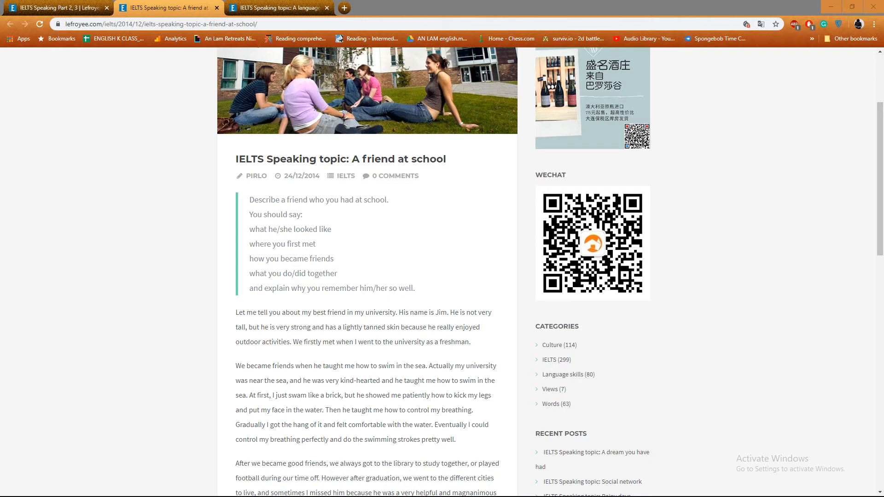
{"action": "mouse_move", "coordinate": [574, 174]}
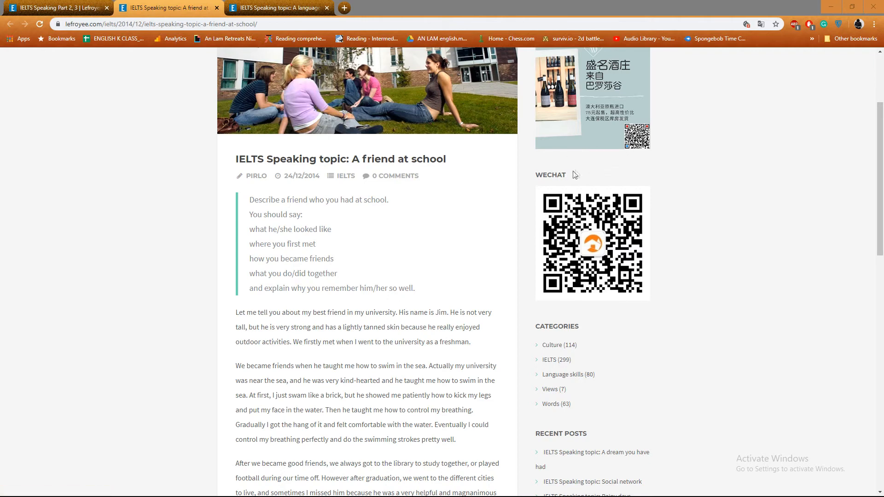